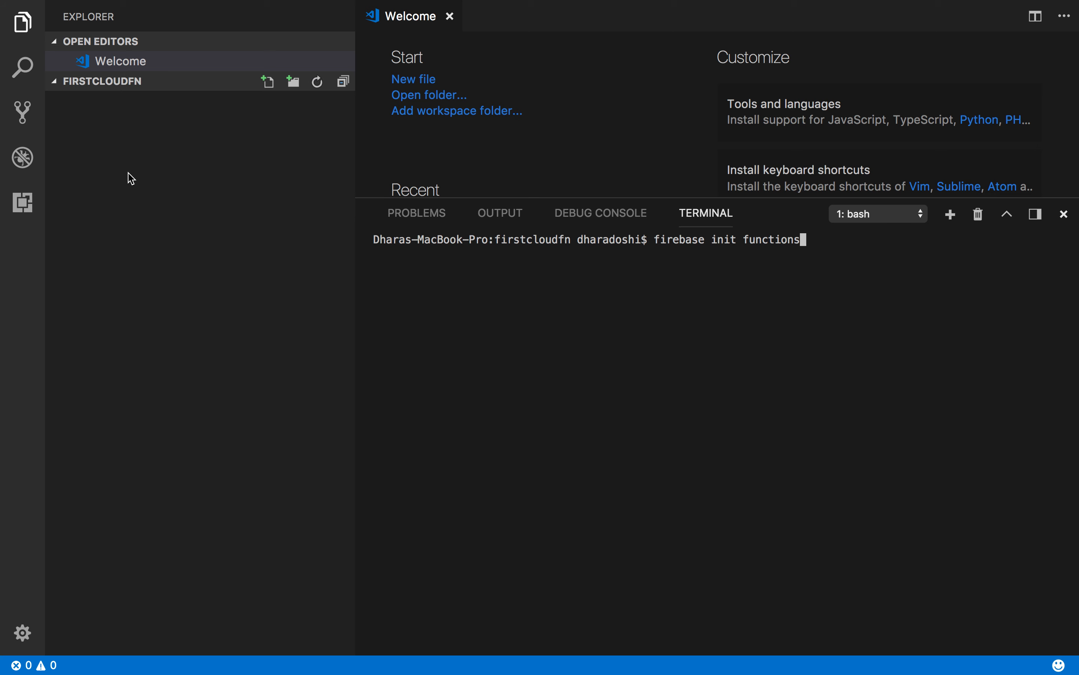
mouse_move(356, 195)
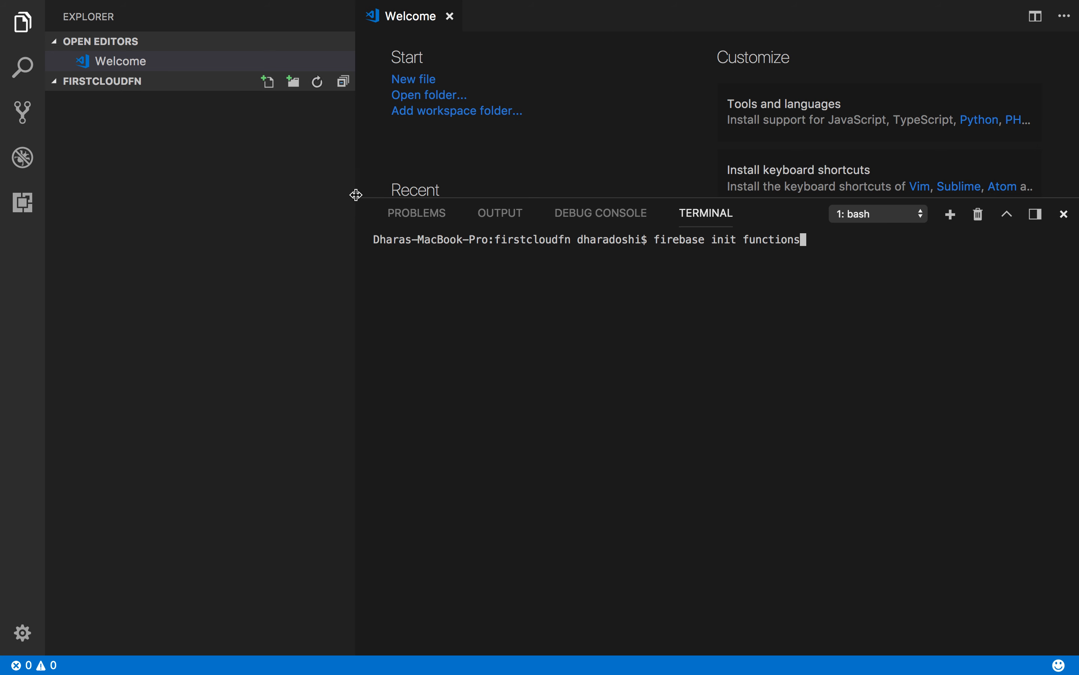
mouse_move(839, 275)
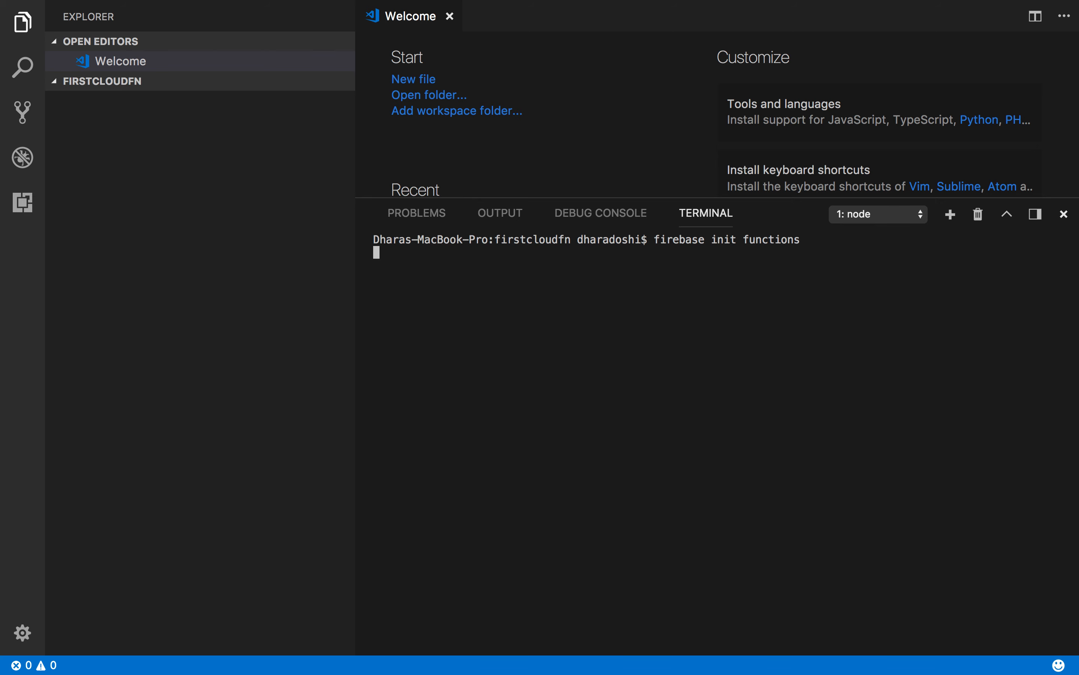
- Select hellohifunctions as the project, JavaScript as language, and answer Yes to ESLint and npm install
key("enter")
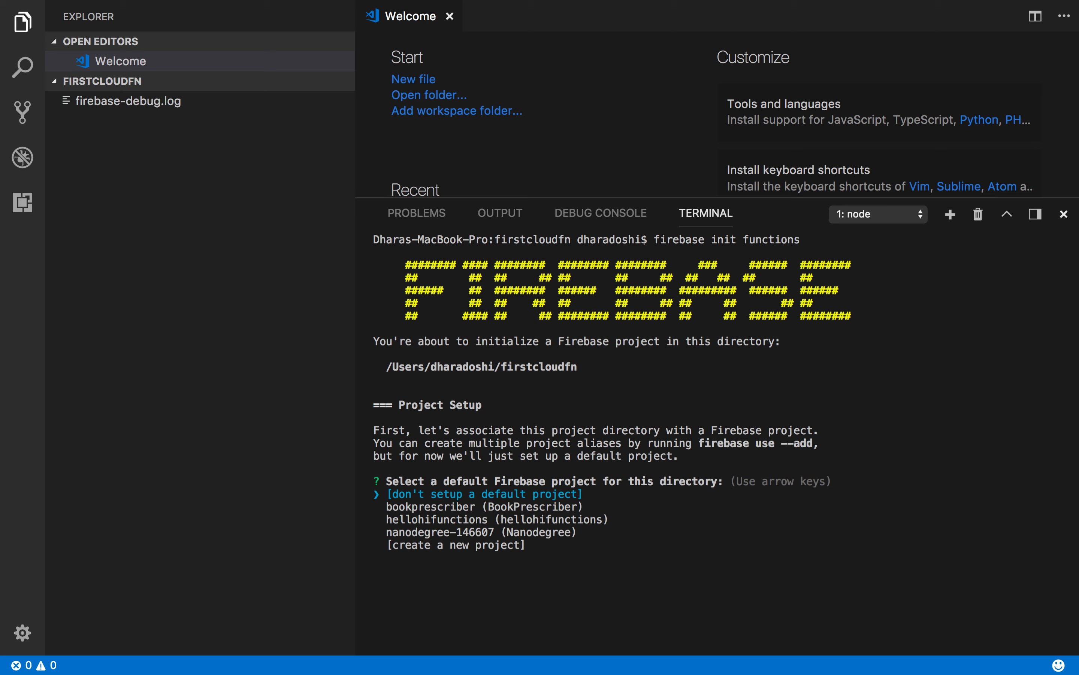
key("down")
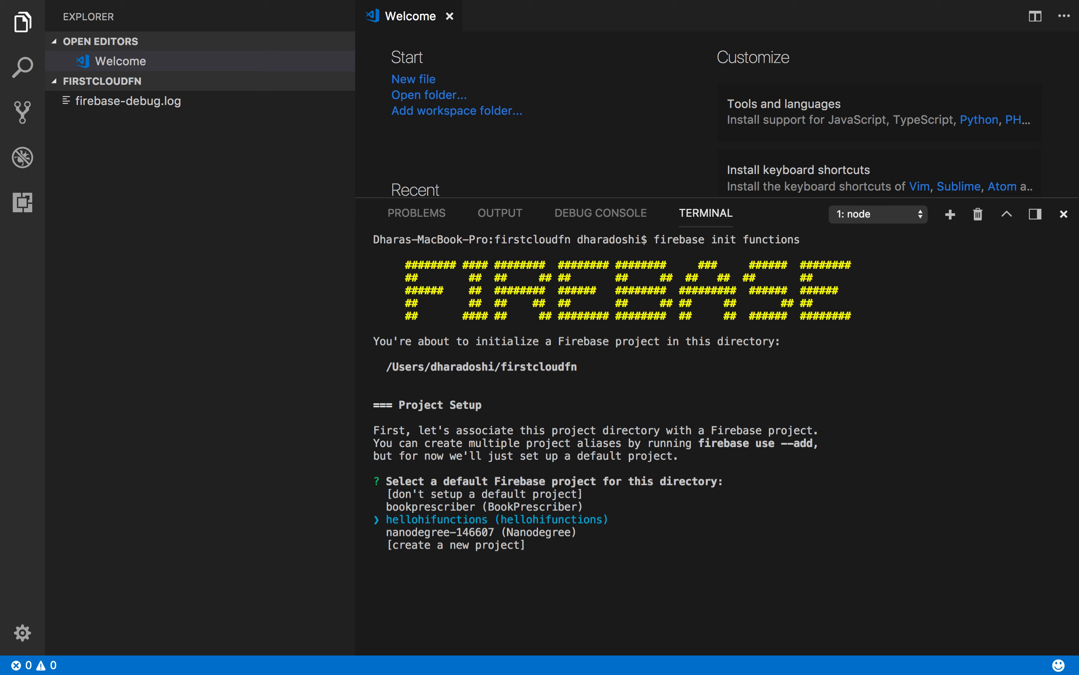
key("enter")
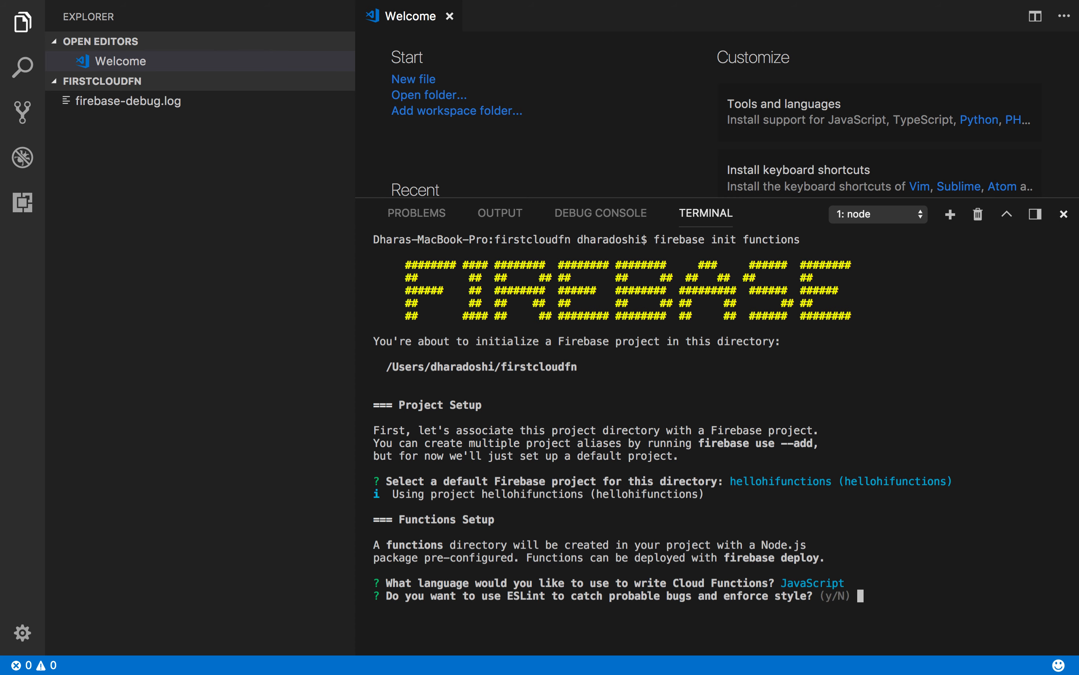
type("Yes")
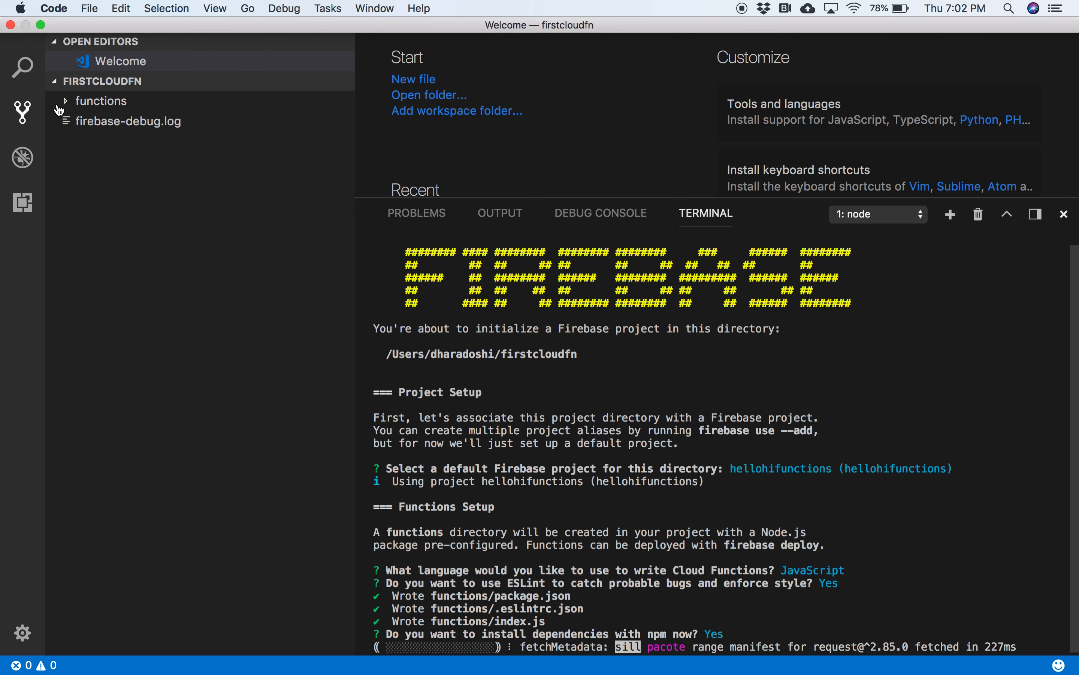
- Expand the functions folder and open index.js in the editor
left_click(100, 100)
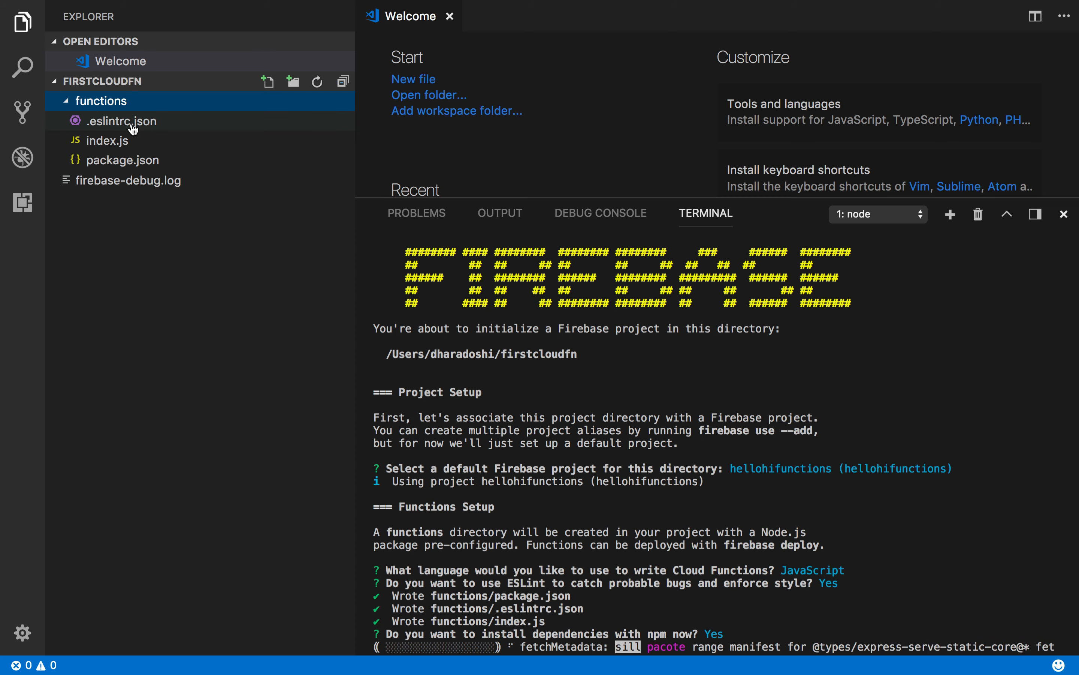
double_click(108, 141)
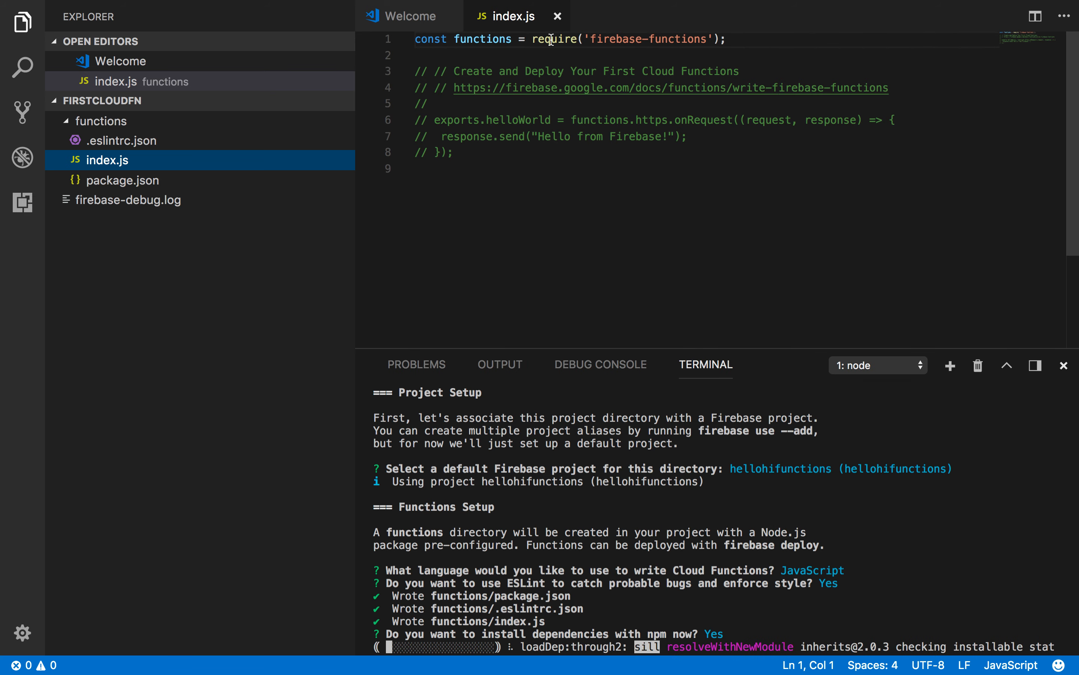
mouse_move(716, 45)
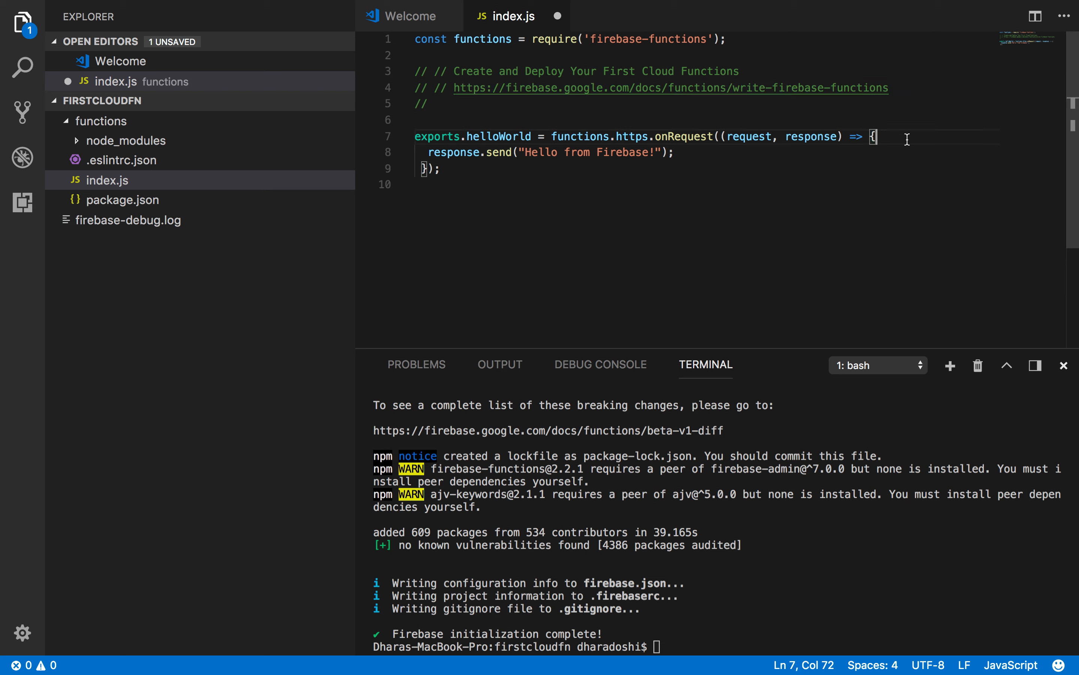
- Declare msg from the request with default 'Hello, you fabulous LinkedIn learning Users'
type("let")
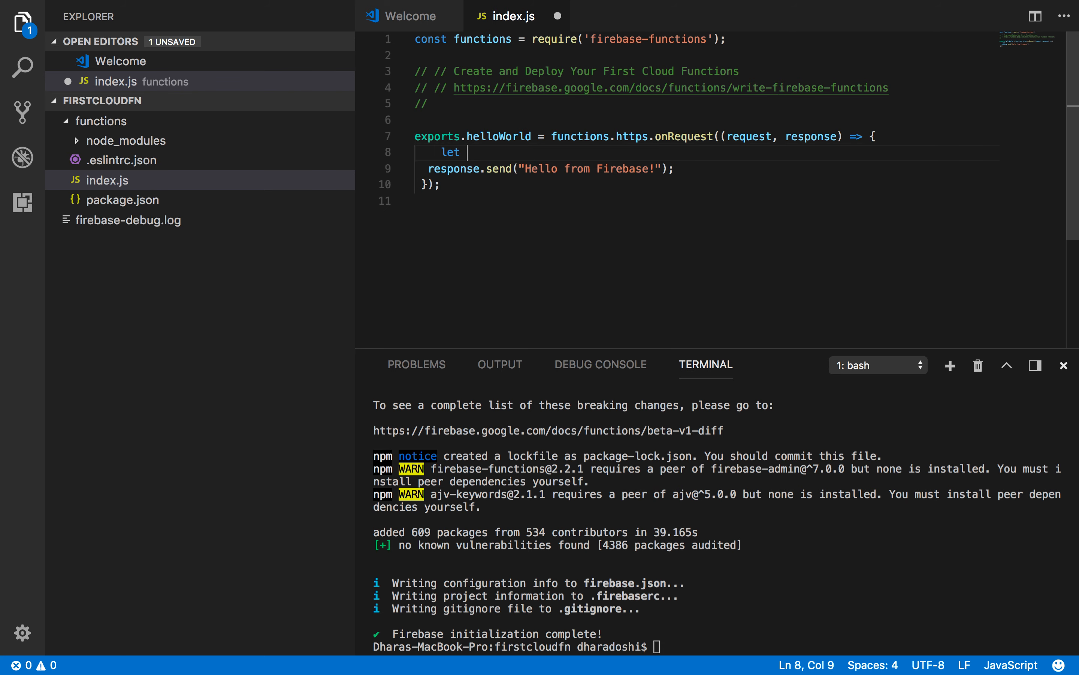
type("msg =")
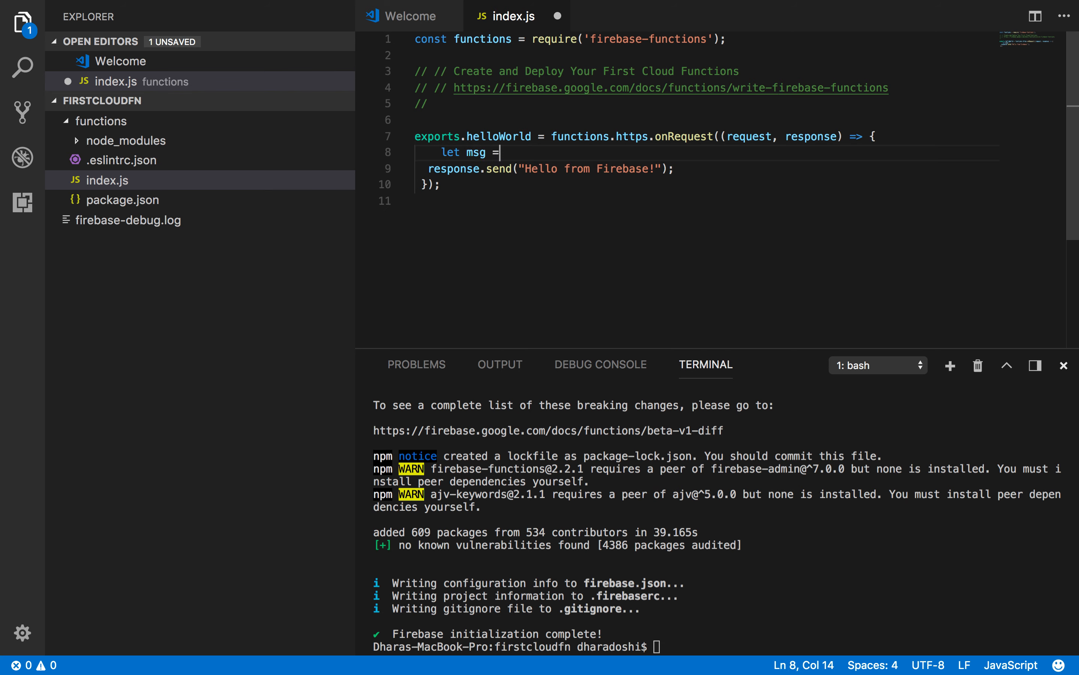
type("request.query.msg")
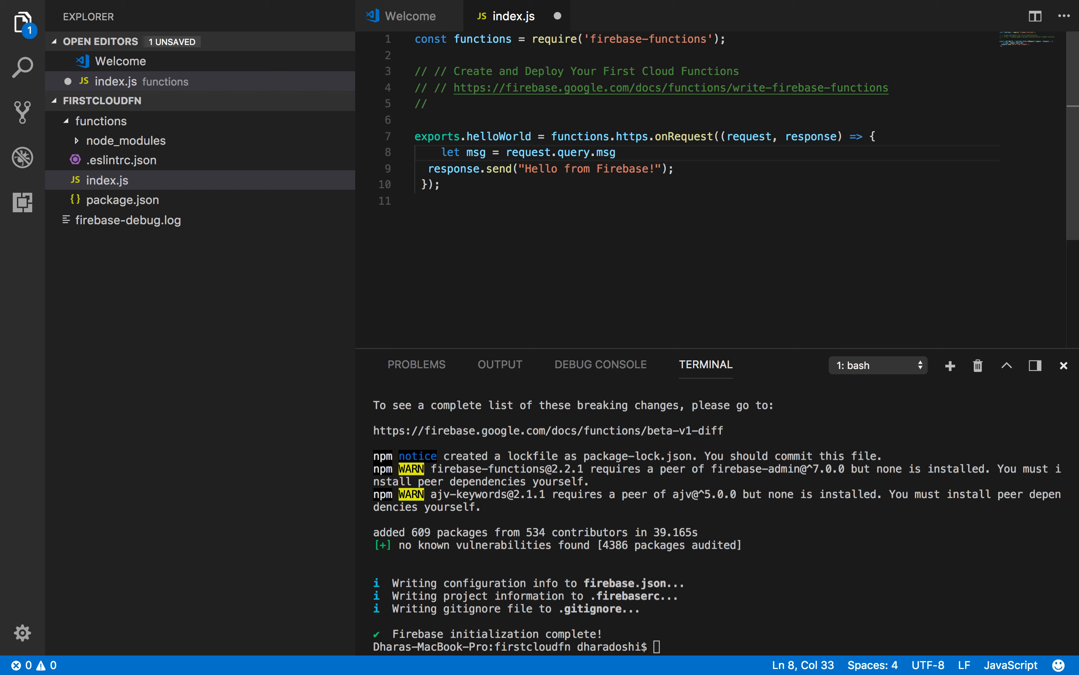
type("|| '")
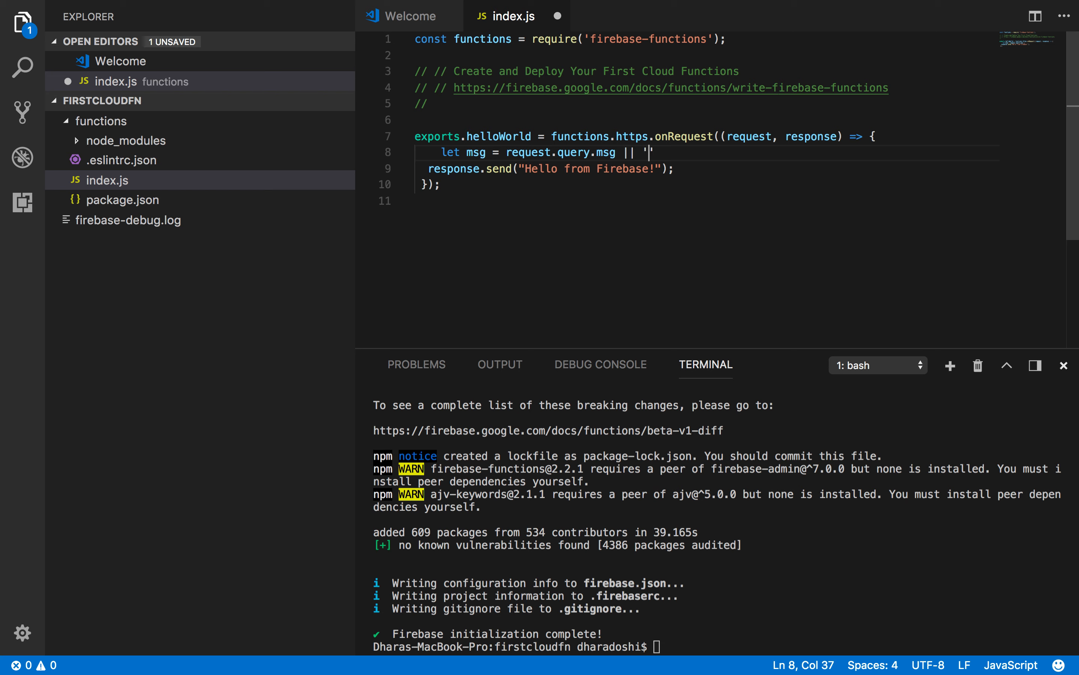
type("'")
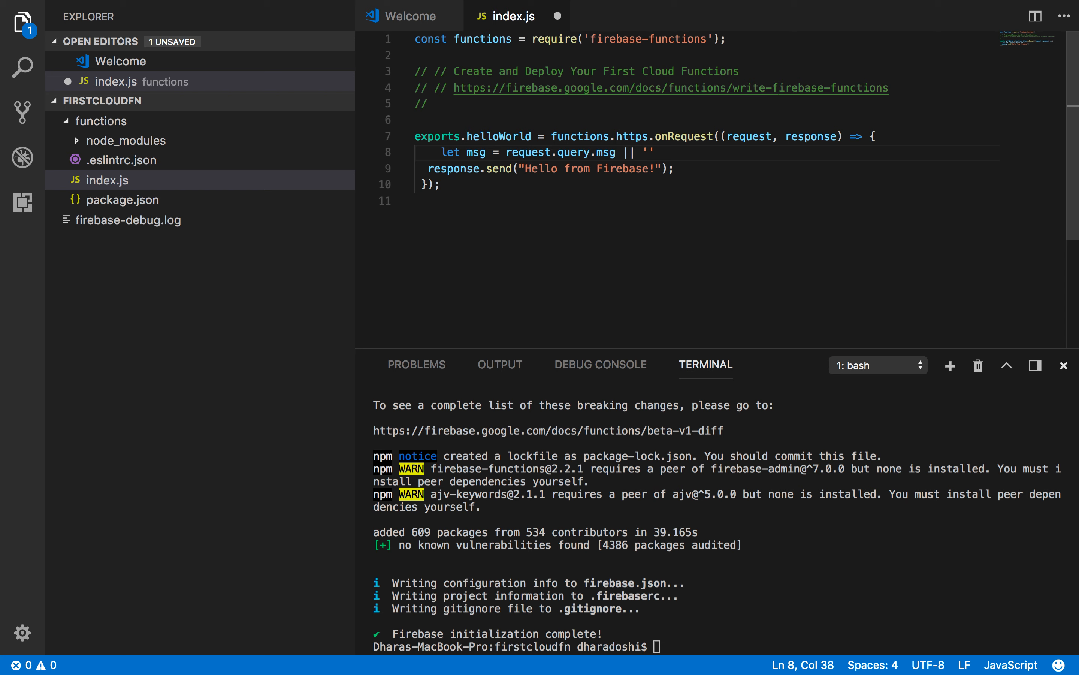
type(";")
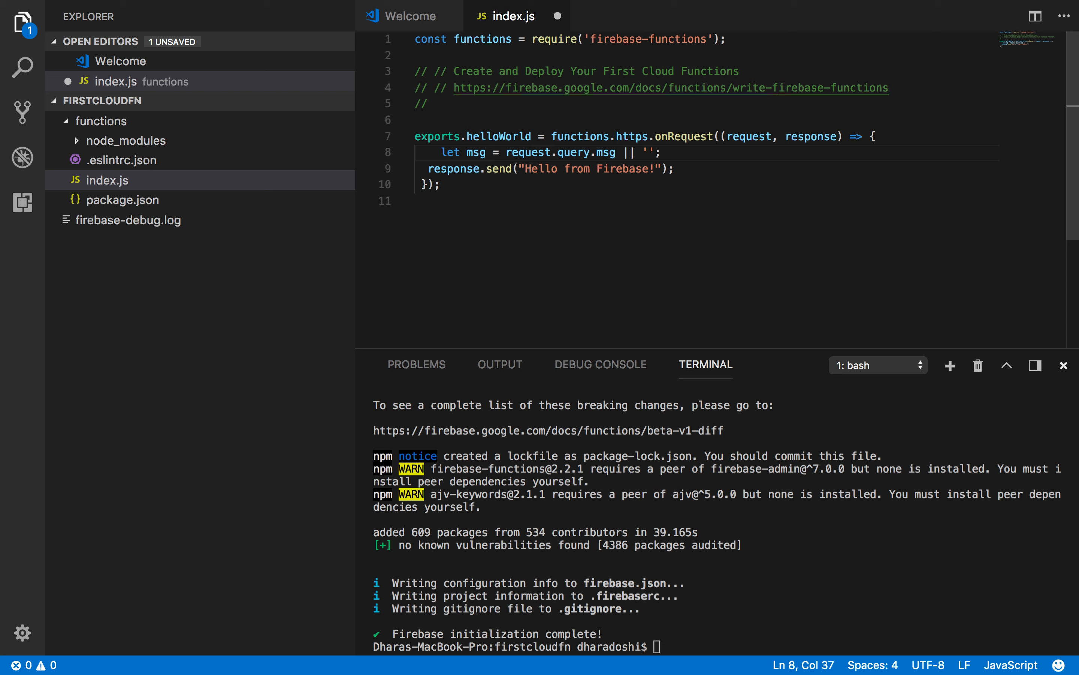
type("Hello, you fabulous")
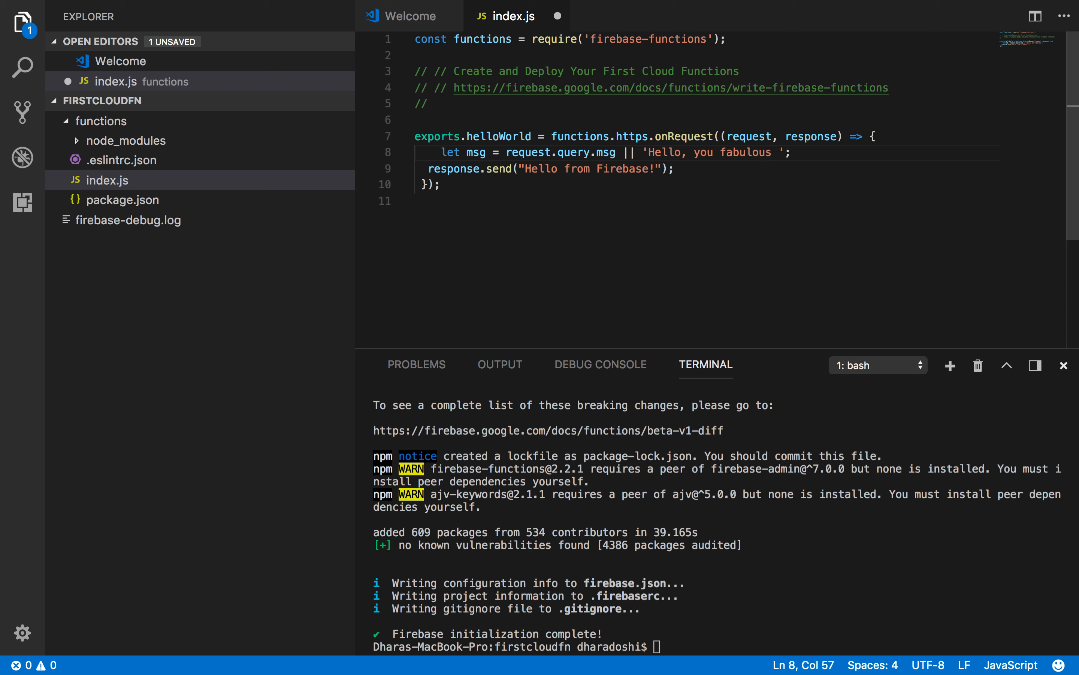
type("LinkedIn le")
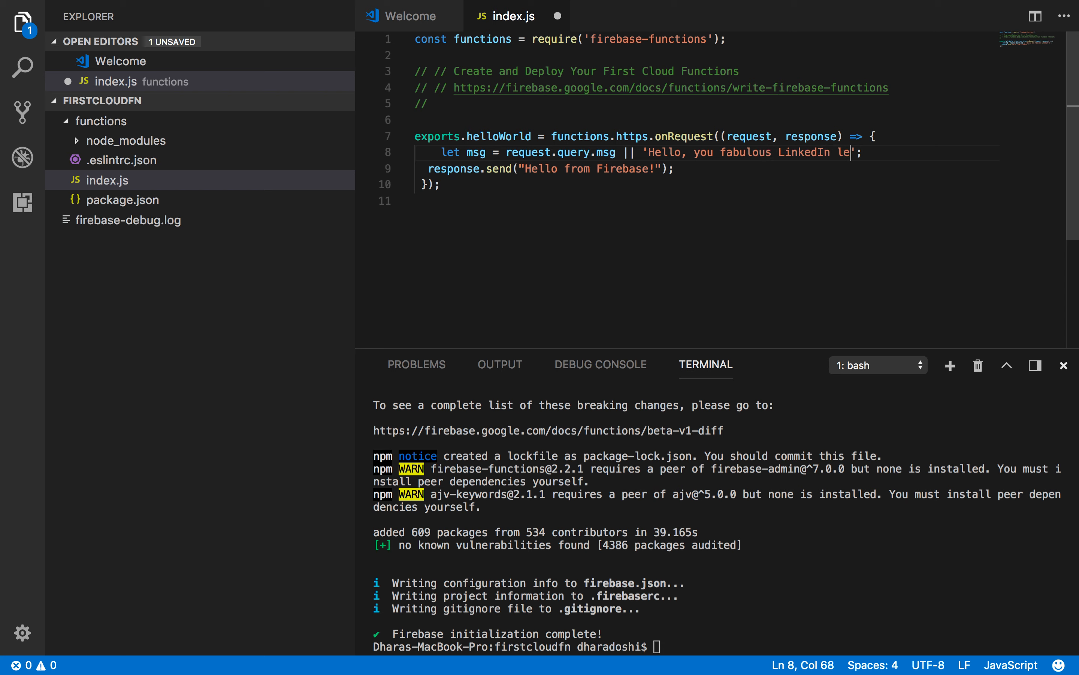
type("arning Users")
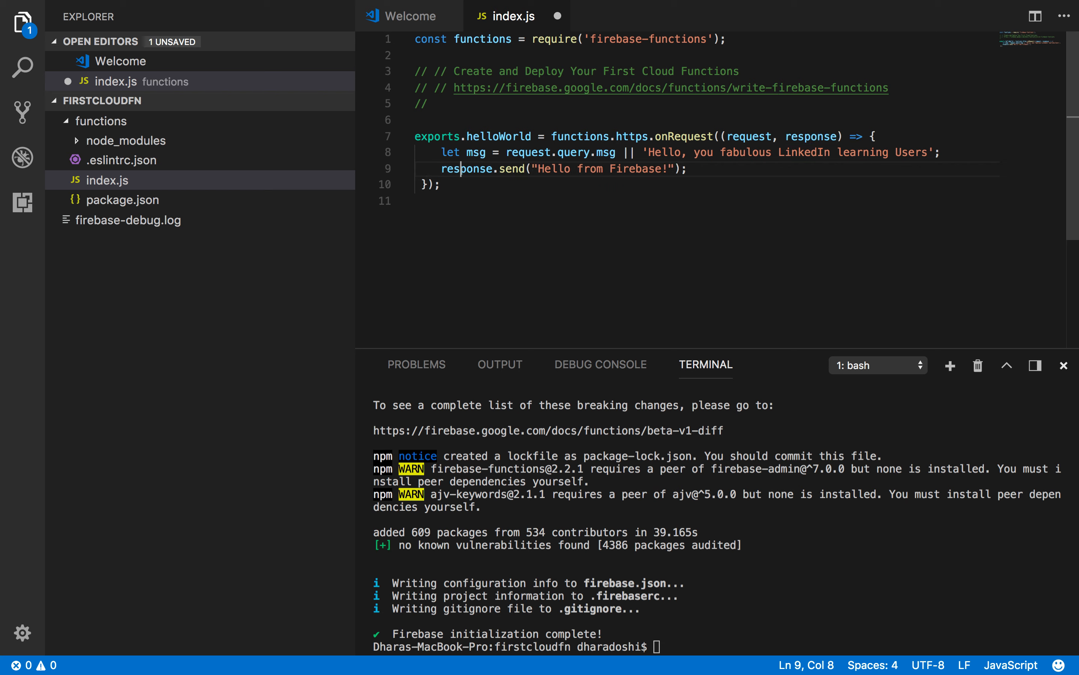
- Respond with status 200 sending msg.toUpperCase()
type(".status")
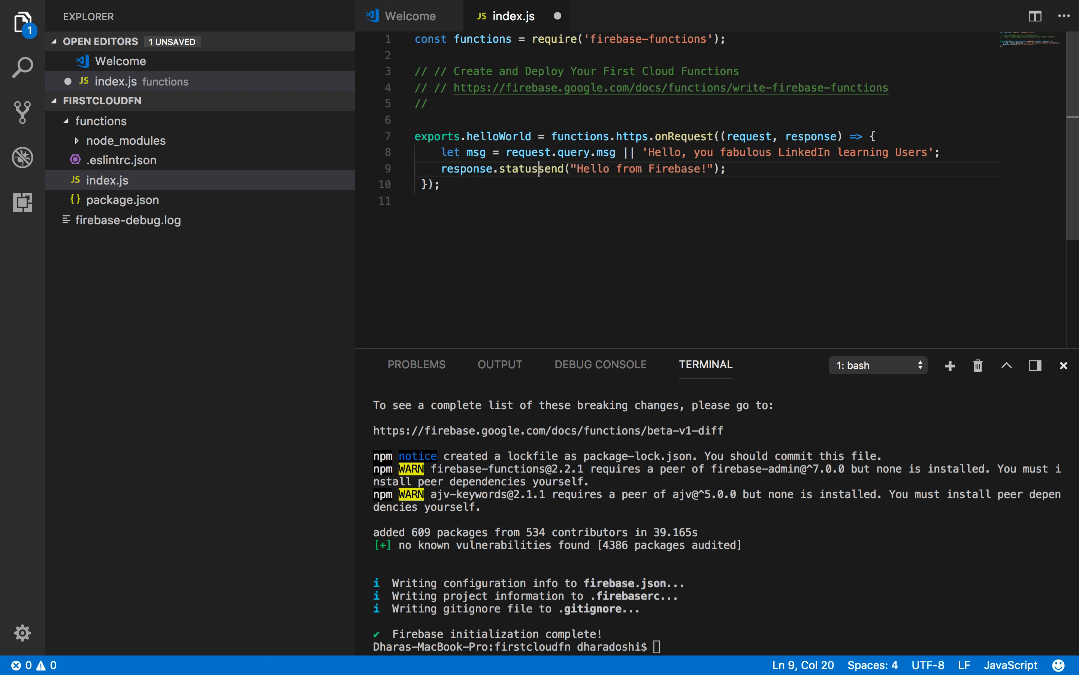
type("200).")
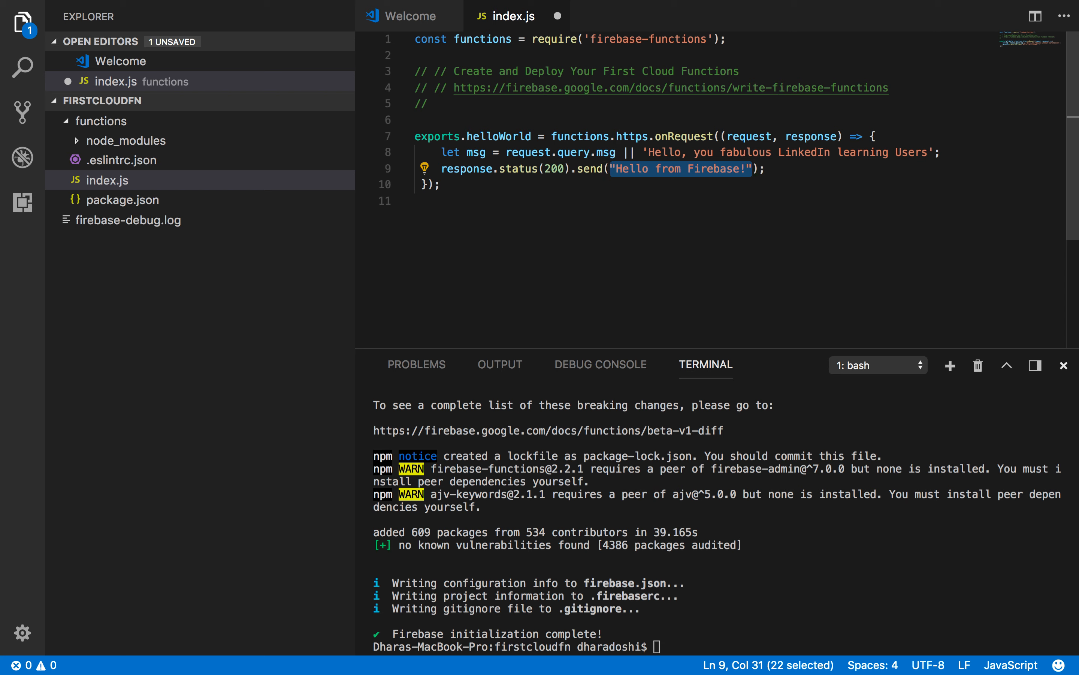
type("msg.to")
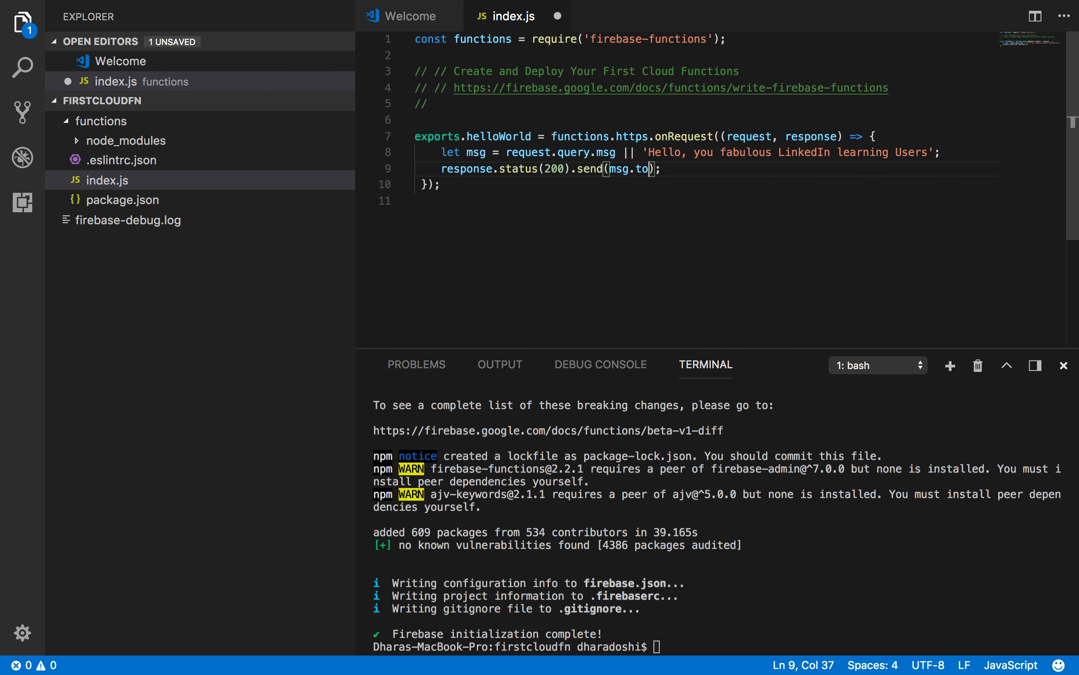
type("Upper")
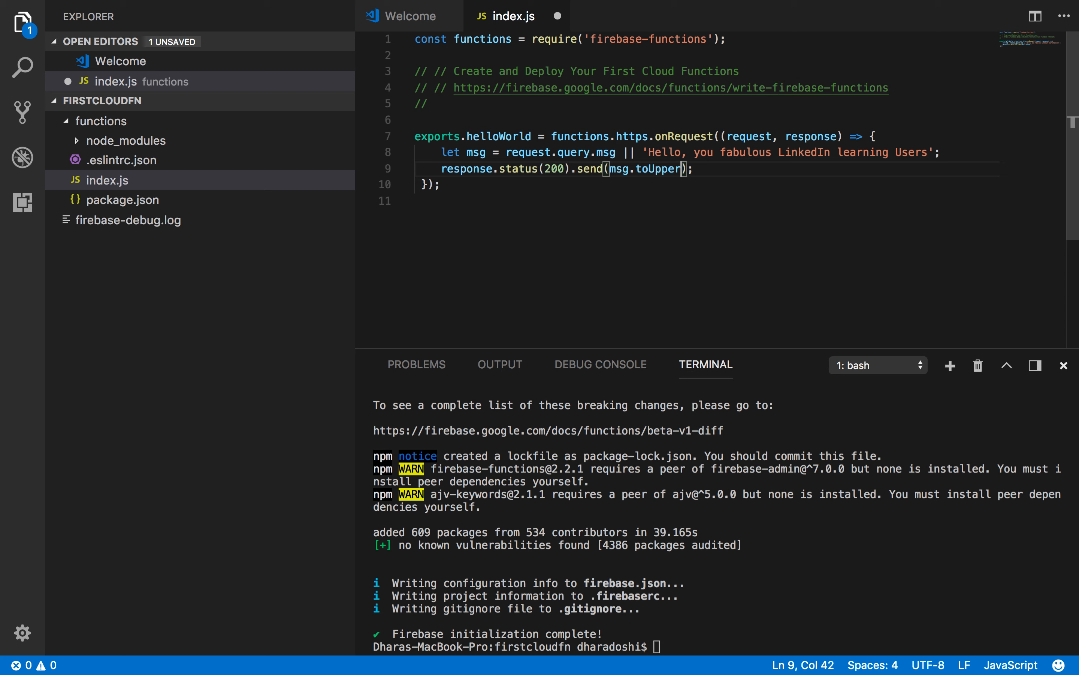
type("case()")
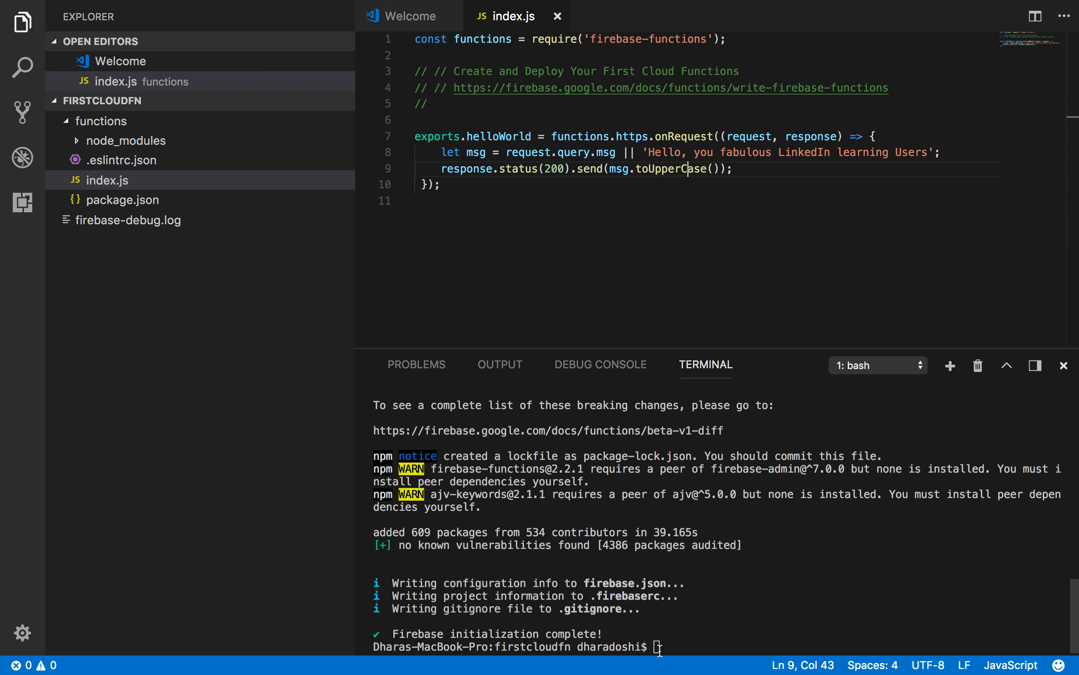
- Run 'firebase deploy --only functions' and select the issued helloWorld function URL
type("fire")
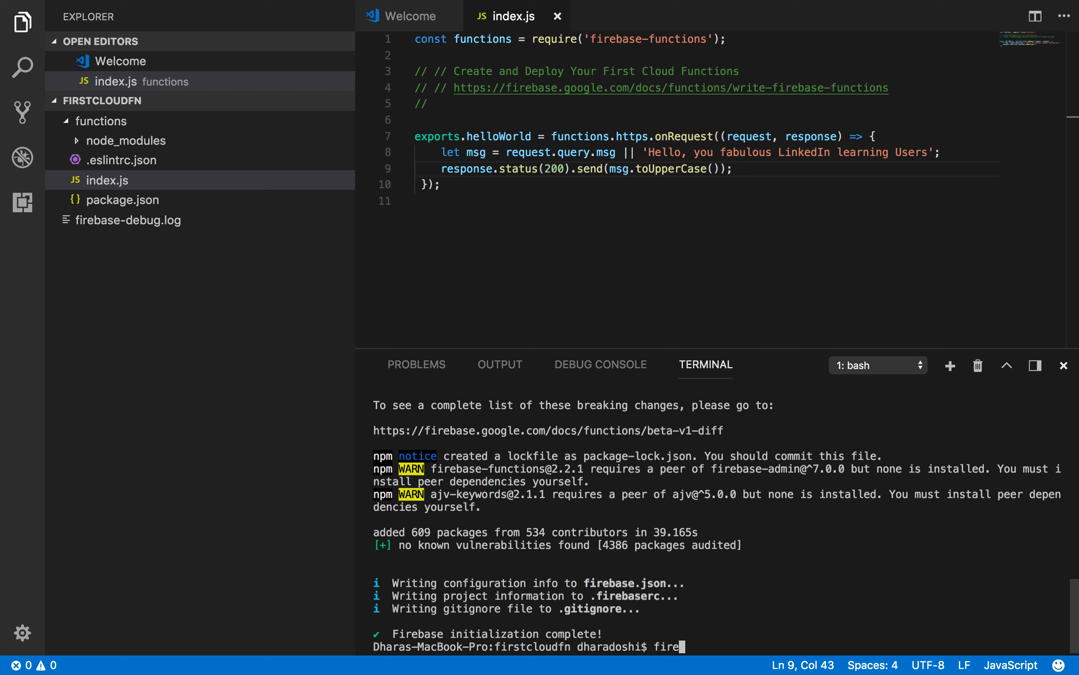
type("base")
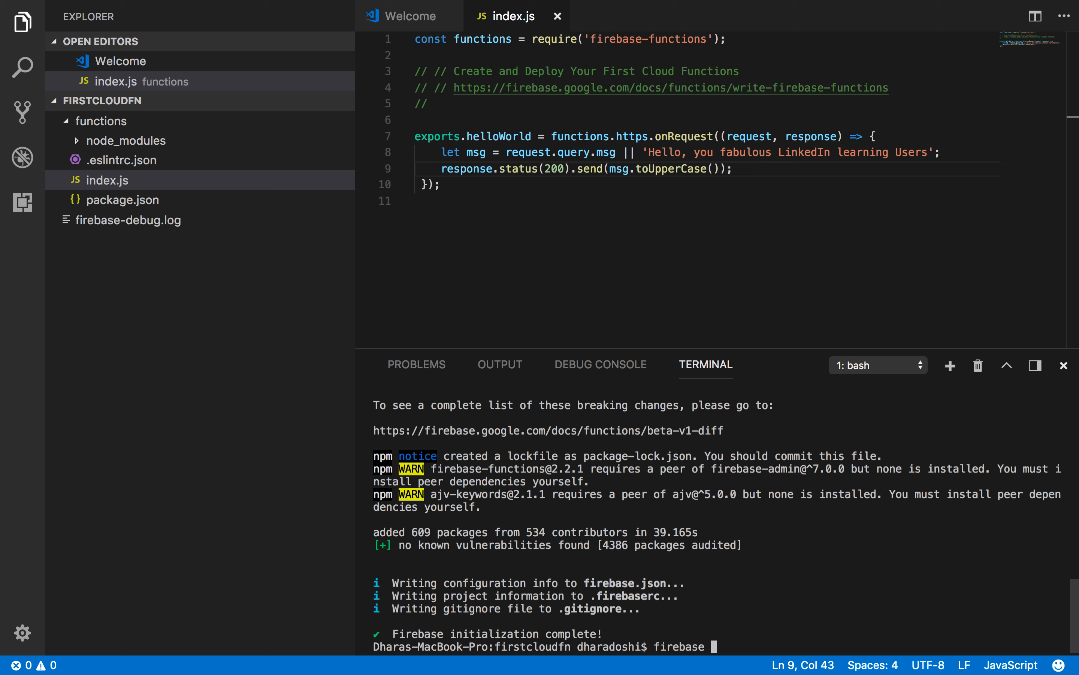
type("d")
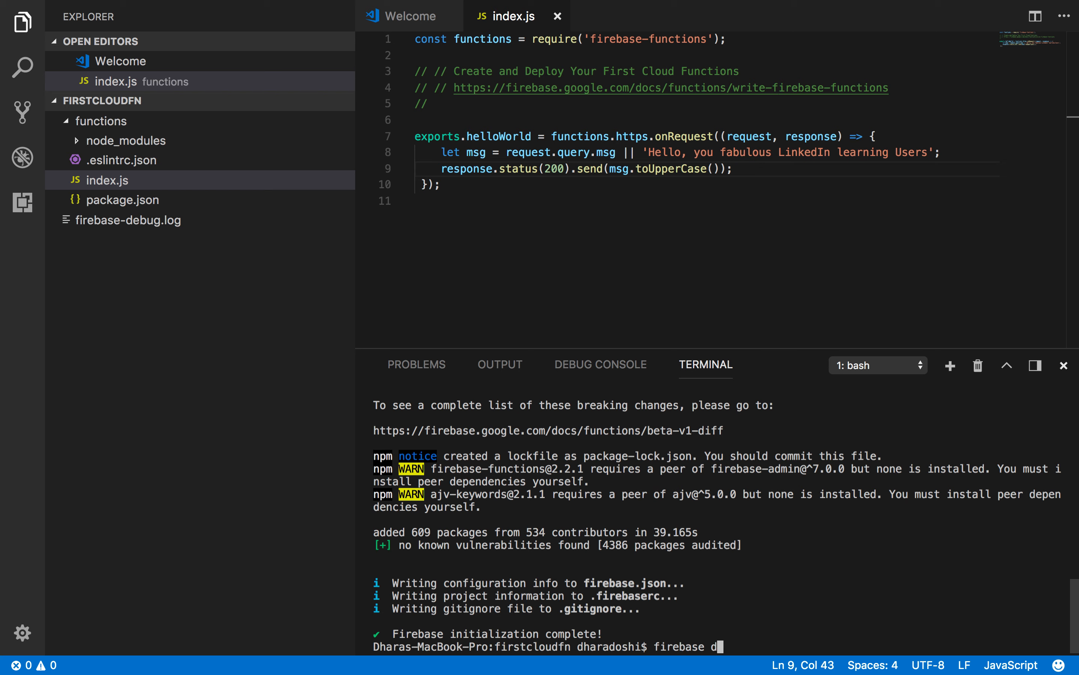
type("eploy --on")
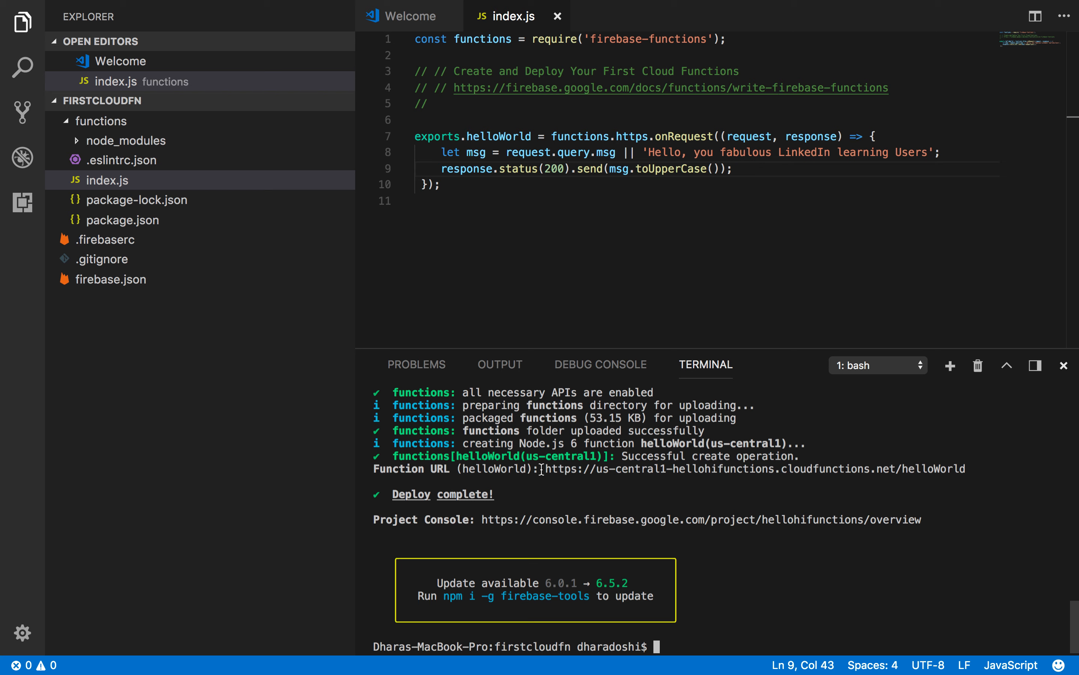
left_click_drag(546, 468, 967, 469)
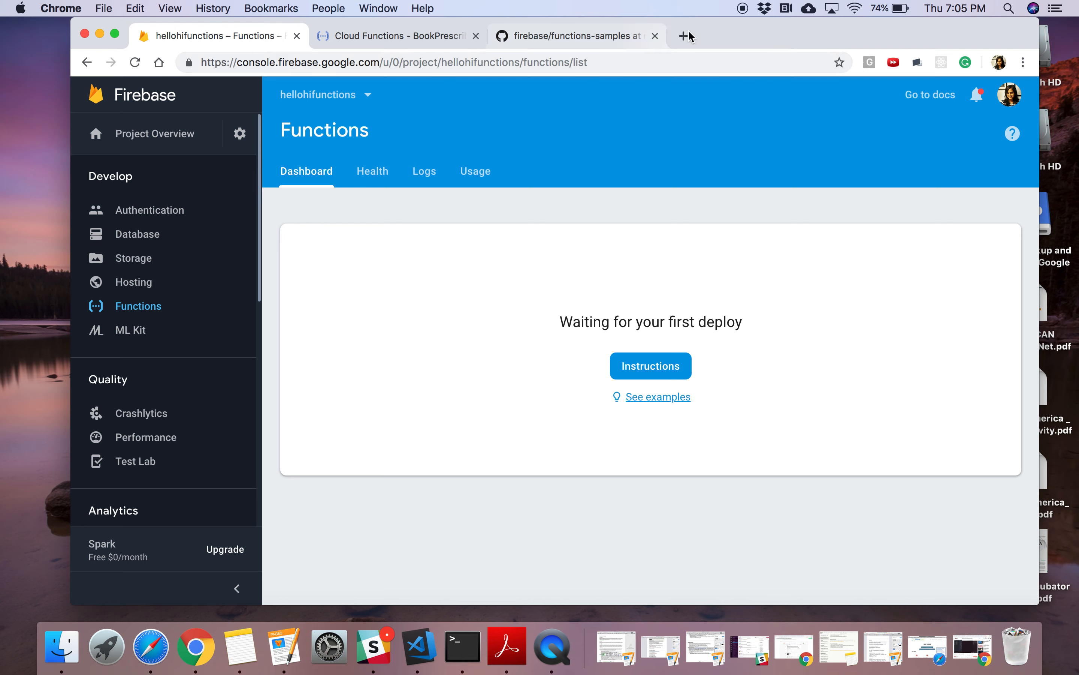
- Load the function URL in a new tab with a msg= query parameter greeting
left_click(861, 36)
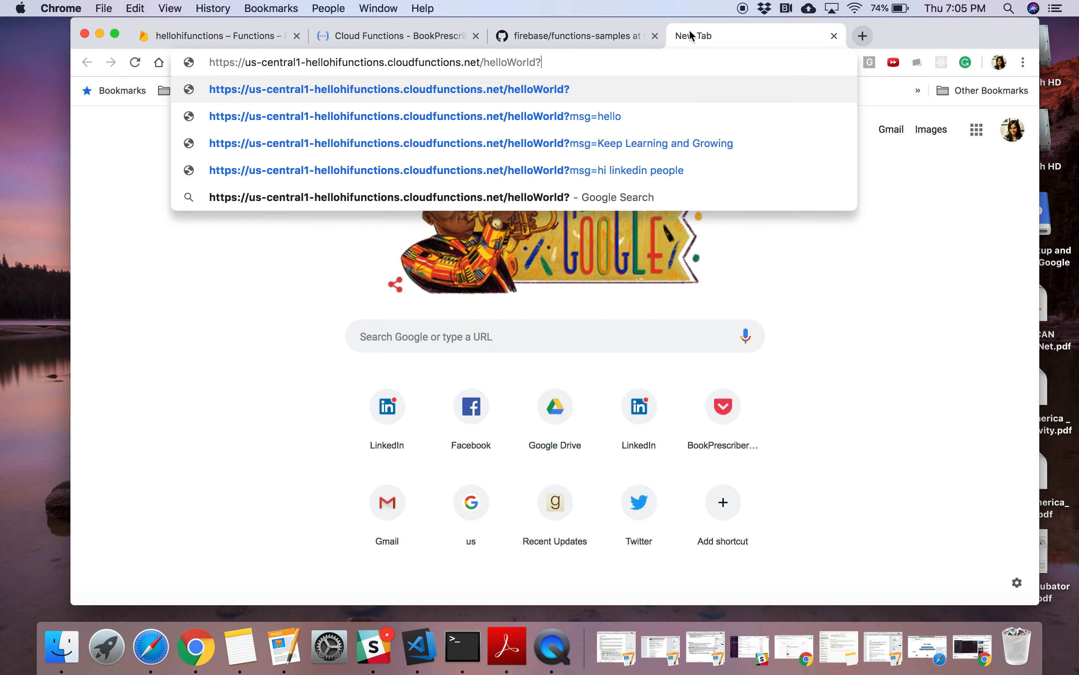
type("msg=")
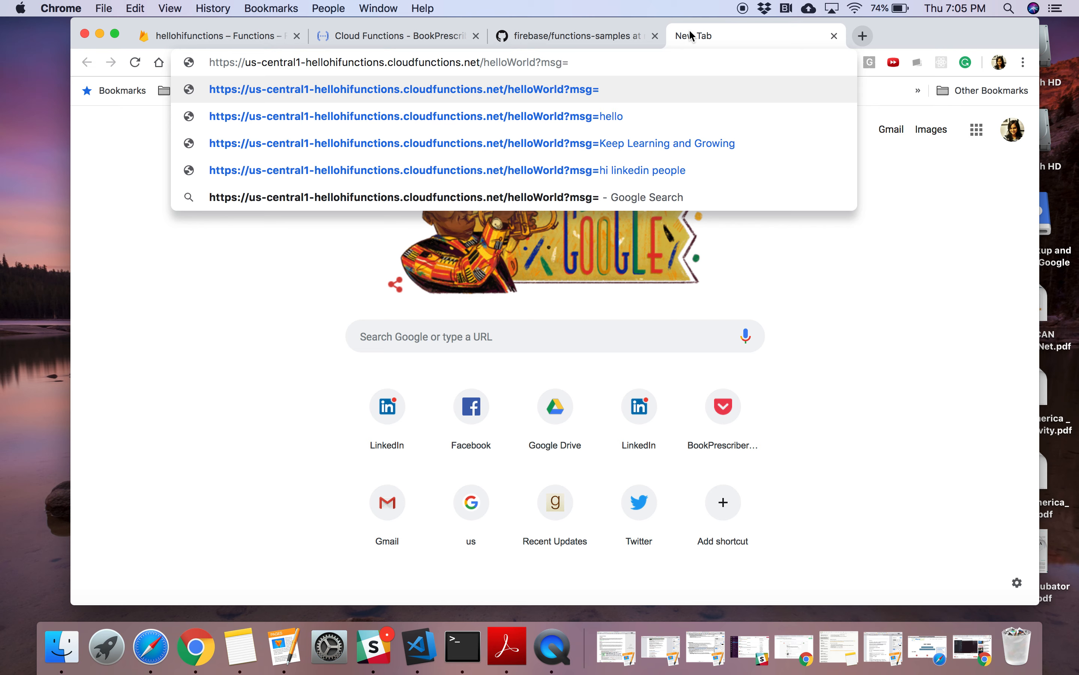
type("hi y")
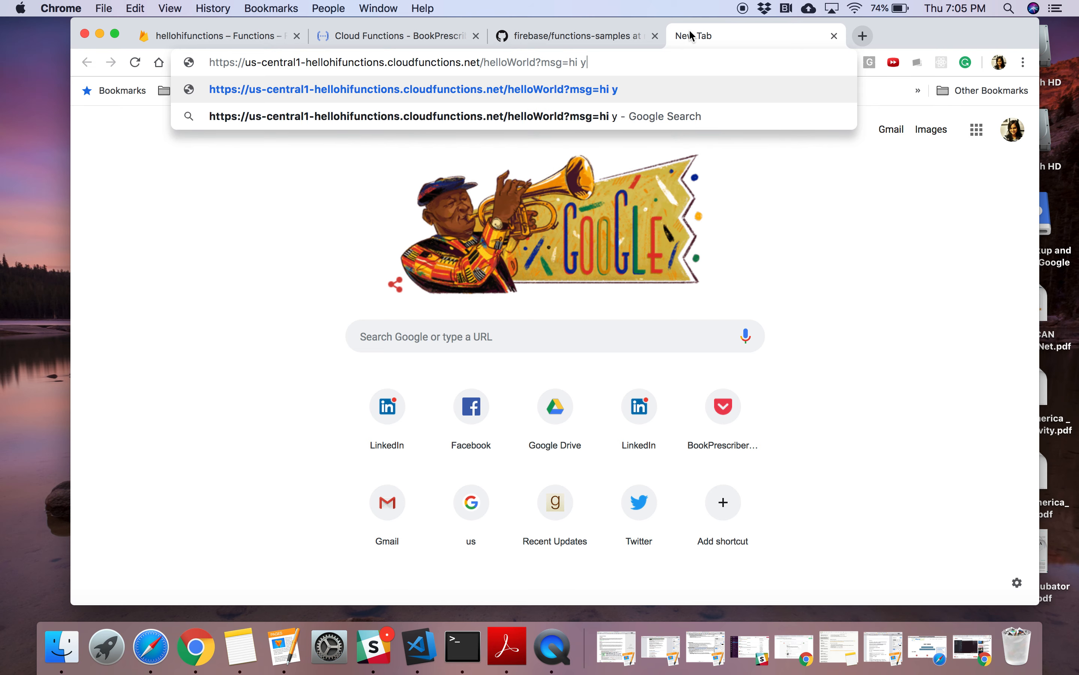
type("ou all, Ke")
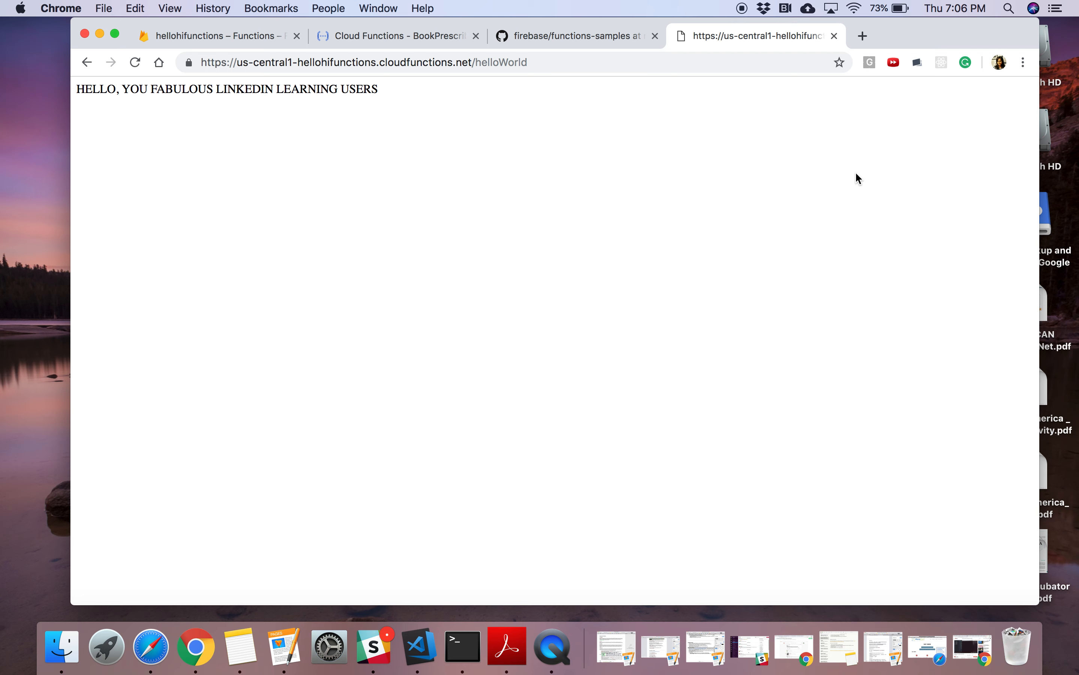
mouse_move(773, 38)
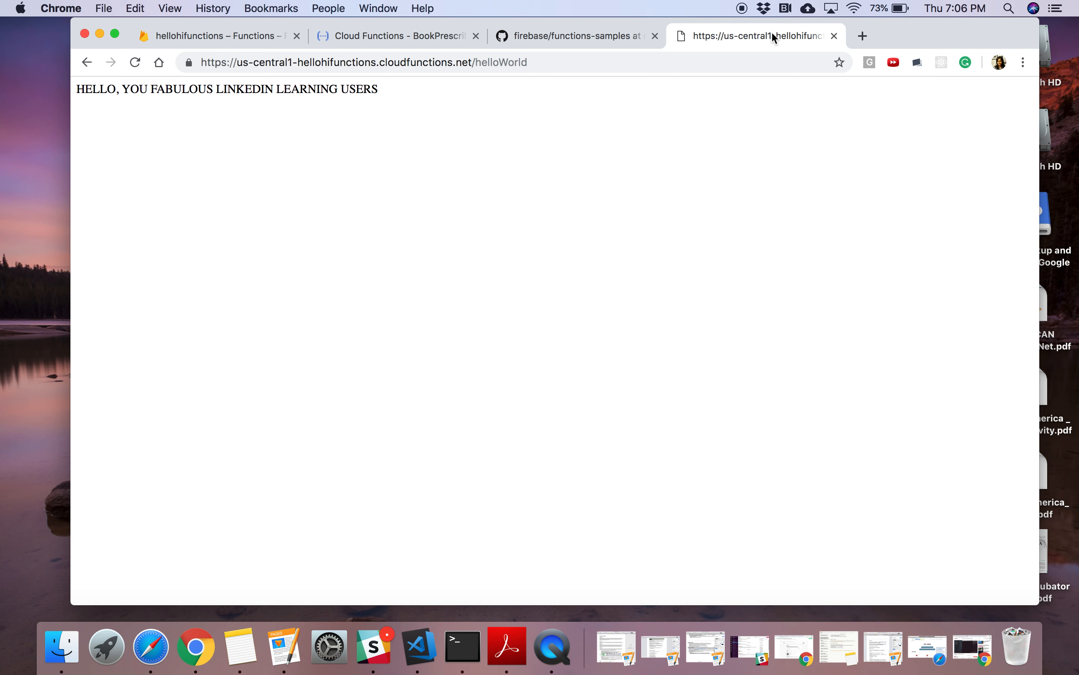